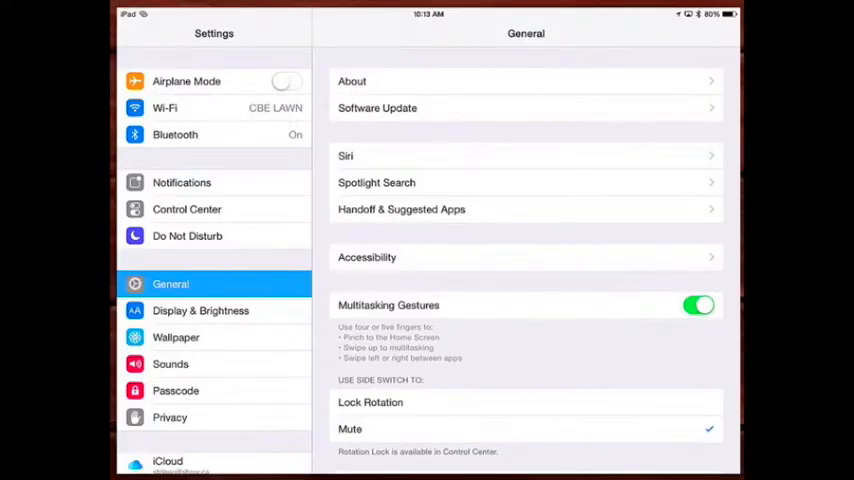
Step: Join the CBE LAWN network from the Wi-Fi settings list
{"action": "left_click", "coordinate": [164, 108]}
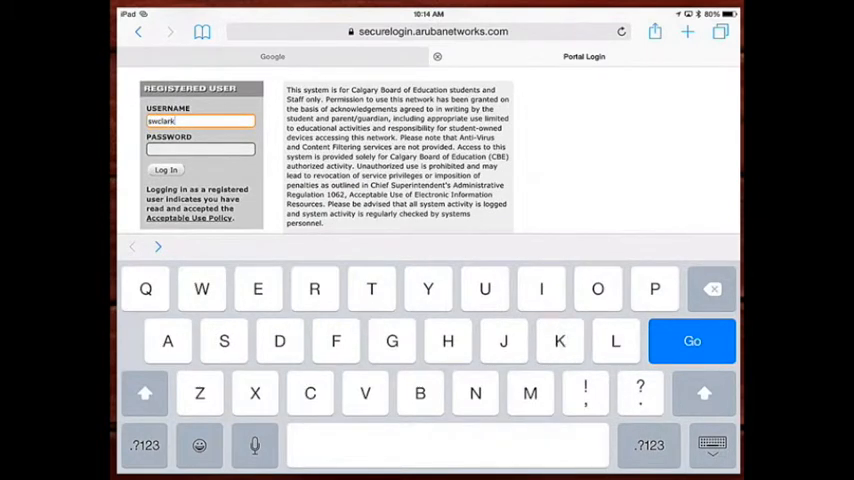
Step: Enter the portal password and submit the CBE LAWN login
{"action": "left_click", "coordinate": [692, 340]}
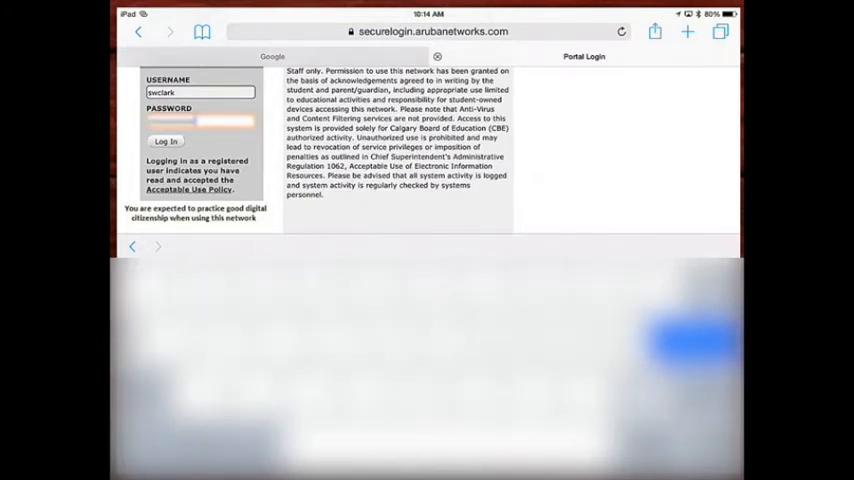
{"action": "left_click", "coordinate": [166, 140]}
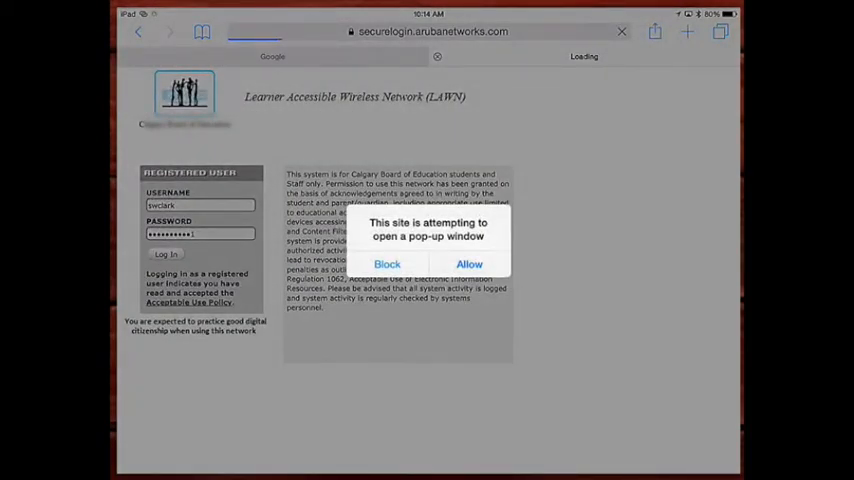
Step: Allow the portal's pop-up so the login completes
{"action": "left_click", "coordinate": [388, 264]}
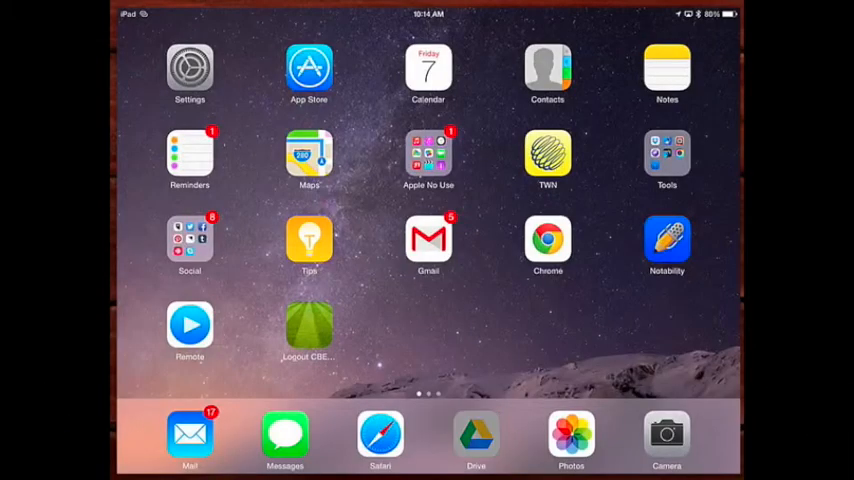
Step: Launch Google Drive and start the Google account sign-in
{"action": "left_click", "coordinate": [476, 436]}
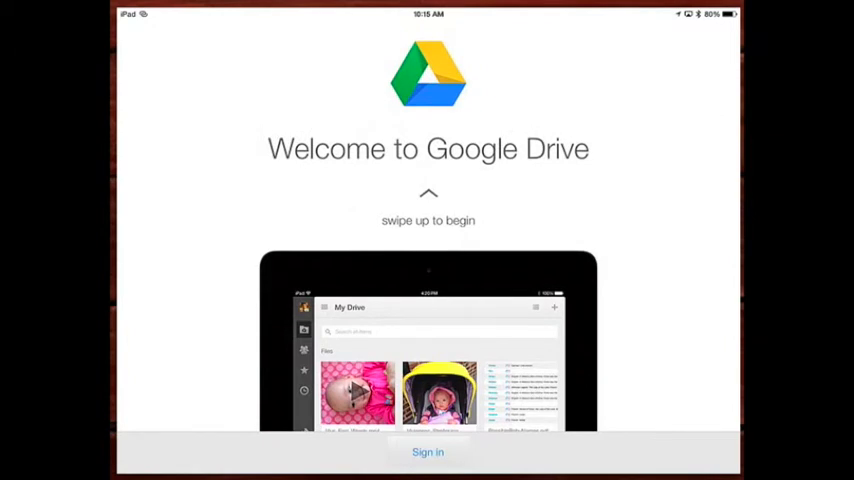
{"action": "left_click", "coordinate": [428, 452]}
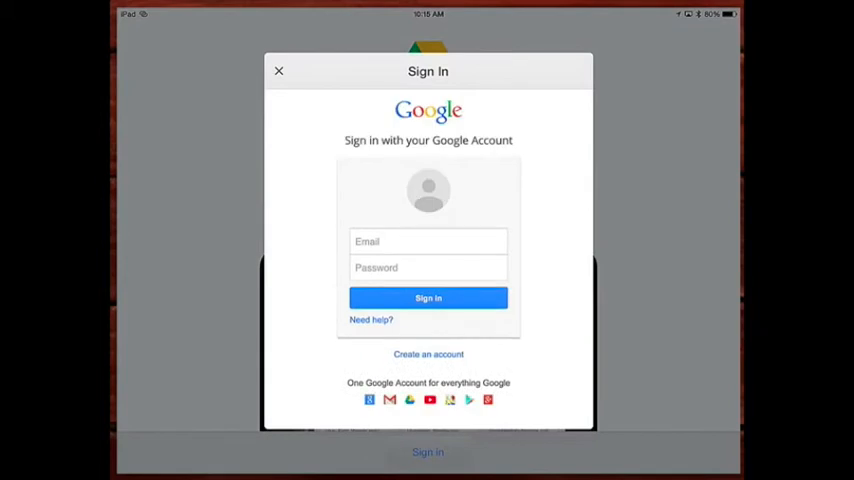
{"action": "left_click", "coordinate": [428, 240]}
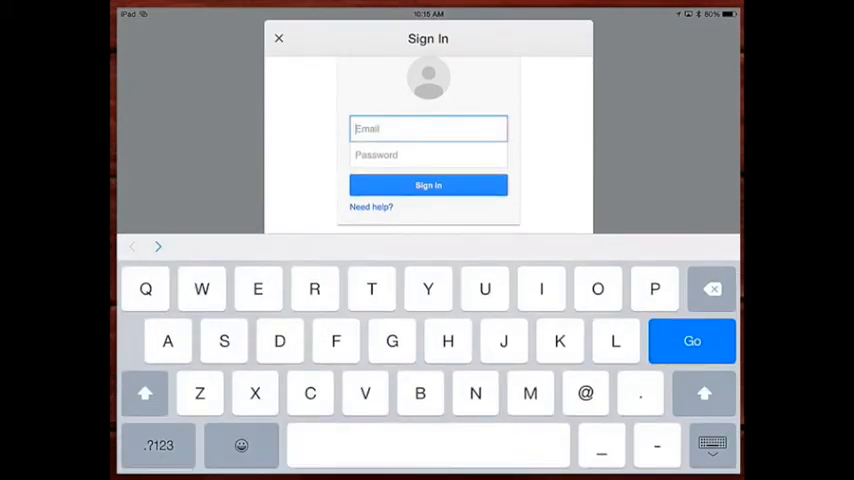
{"action": "left_click", "coordinate": [692, 340]}
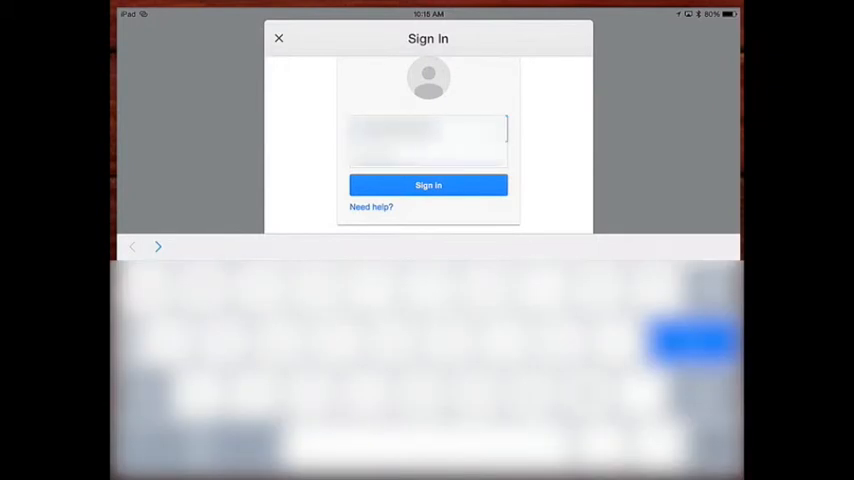
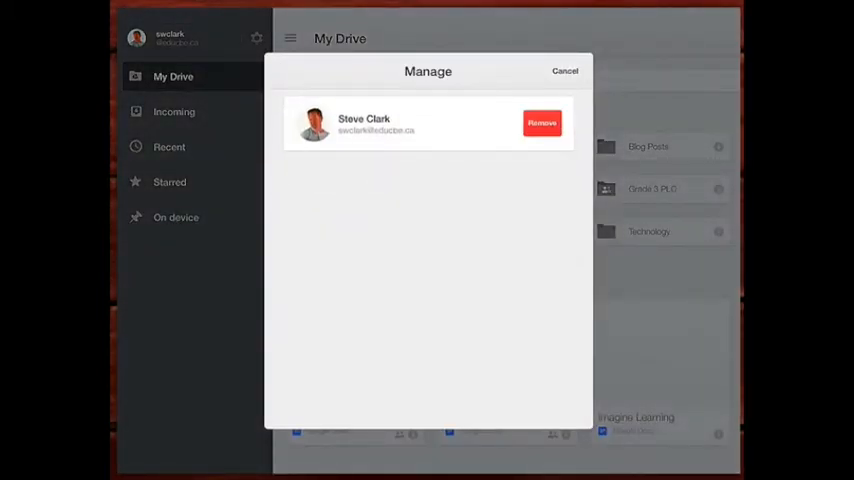
{"action": "left_click", "coordinate": [542, 122]}
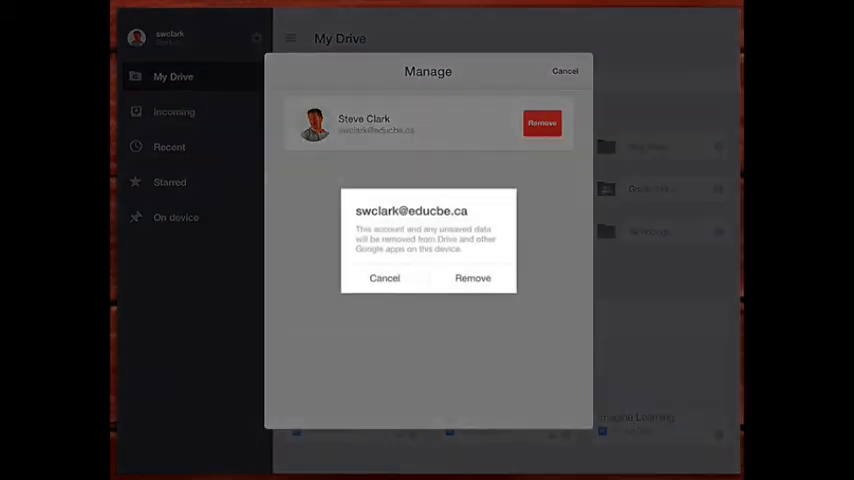
{"action": "left_click", "coordinate": [472, 278]}
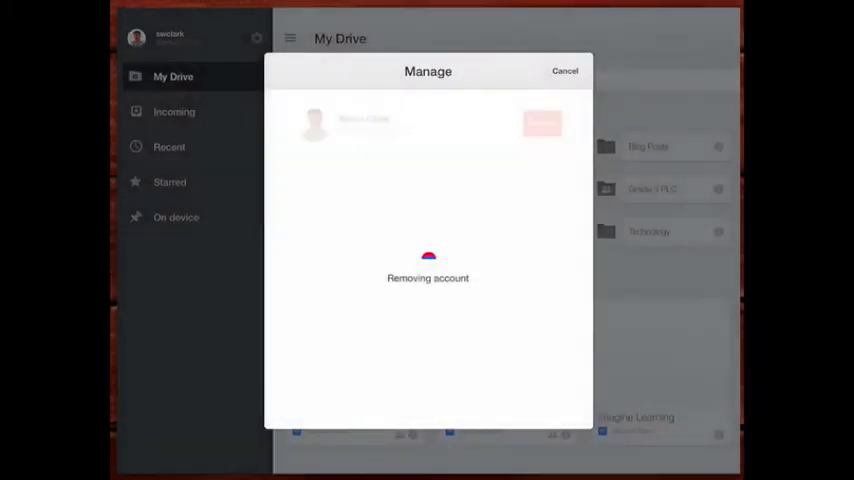